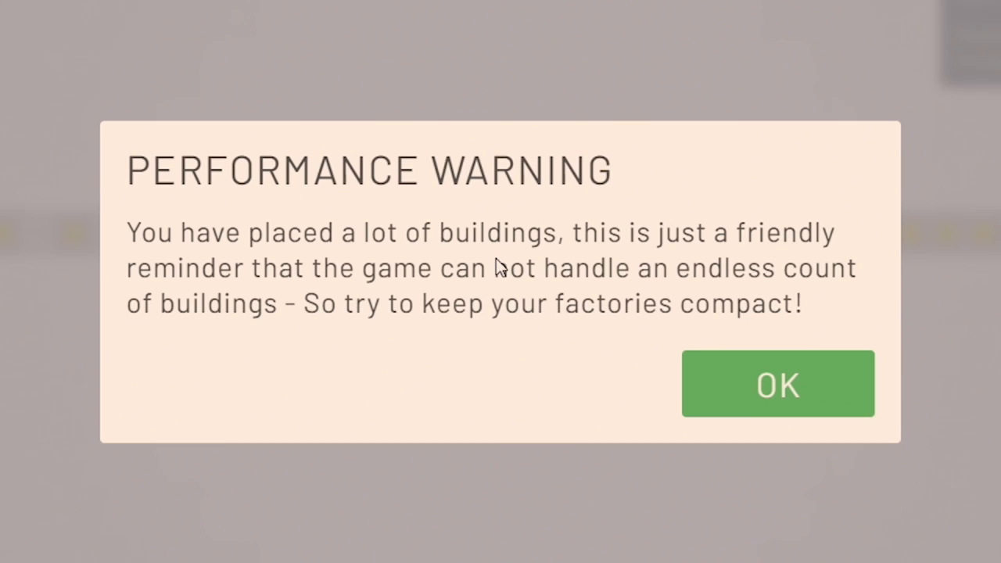
# Step: Dismiss the performance warning about too many buildings
pyautogui.click(777, 383)
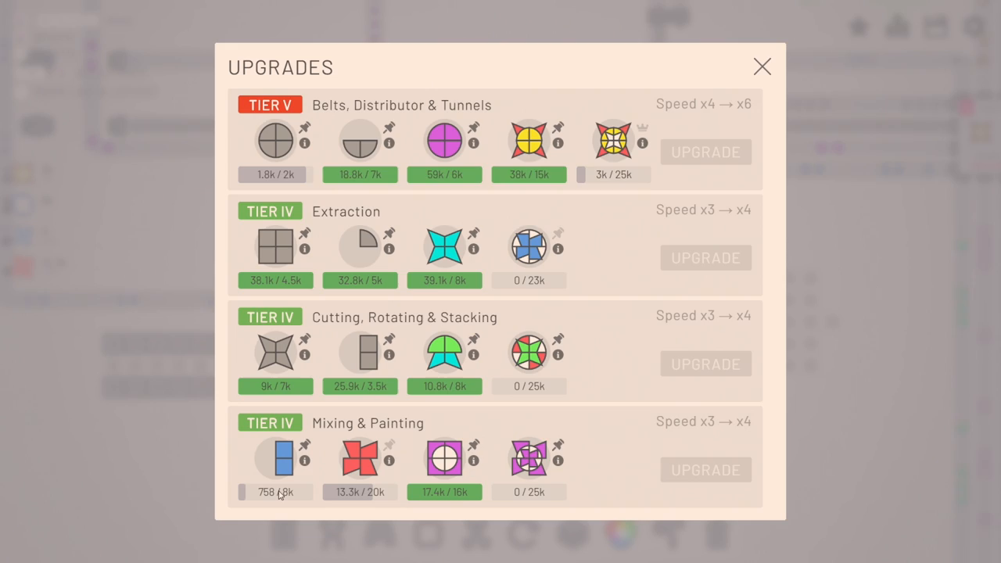
# Step: Close the upgrades overview to return to delivering shapes
pyautogui.click(761, 67)
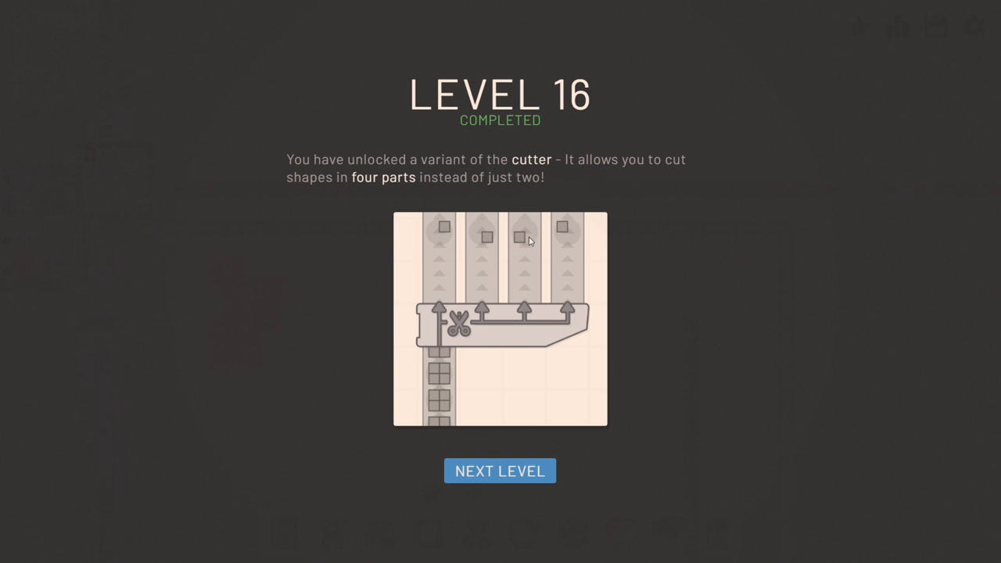
pyautogui.click(500, 470)
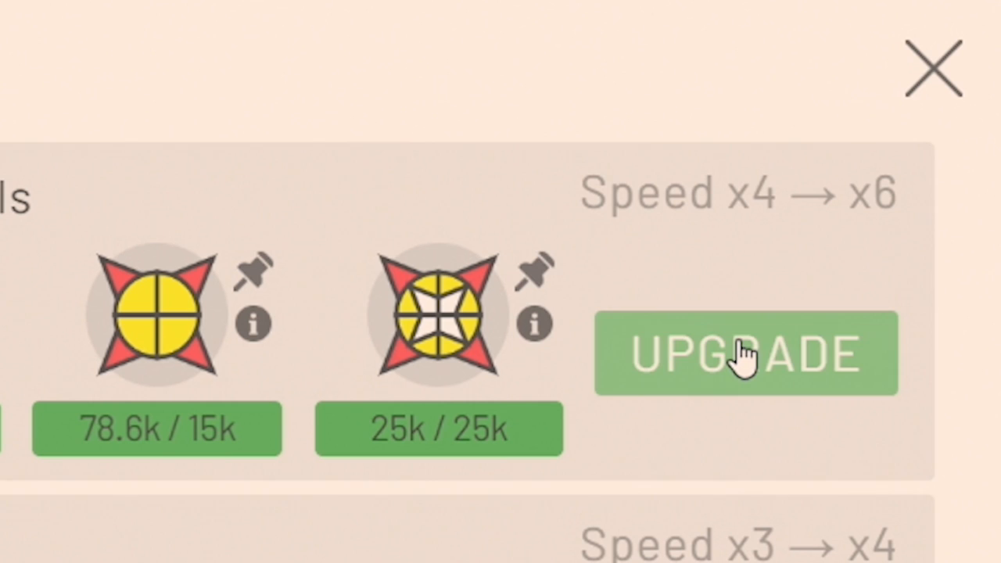
# Step: Buy the Belts, Distributor & Tunnels speed upgrade
pyautogui.click(933, 65)
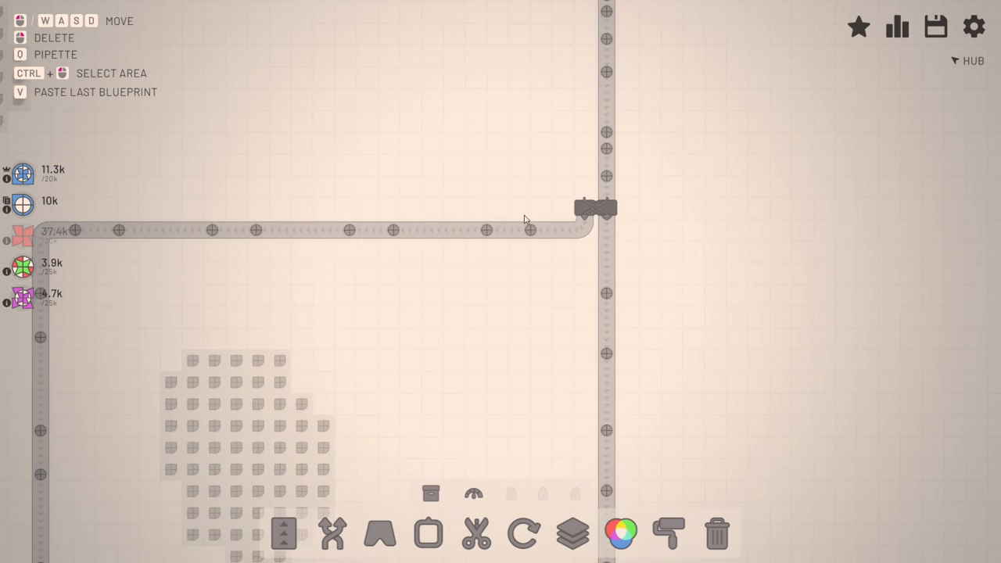
# Step: Check the upgrades overview, then close it to keep gathering shapes
pyautogui.click(896, 27)
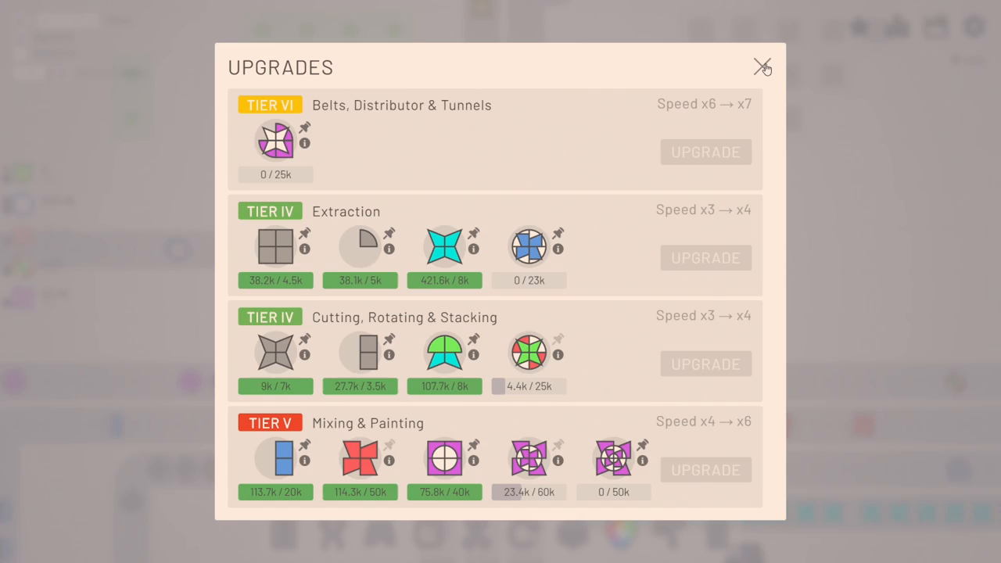
pyautogui.click(762, 67)
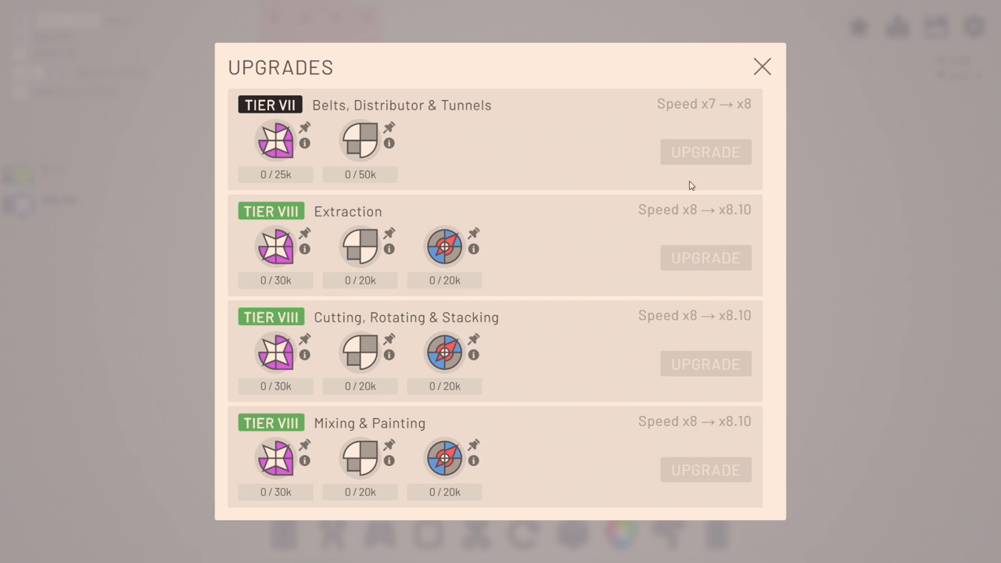
pyautogui.click(760, 67)
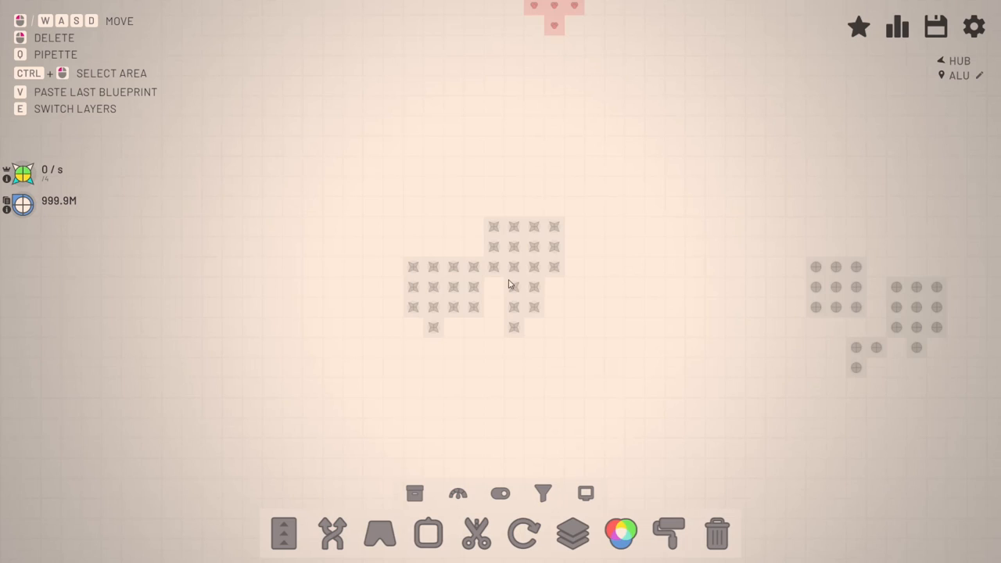
# Step: Select the Conveyor Belt tool beside the snaking belt fields
pyautogui.click(283, 534)
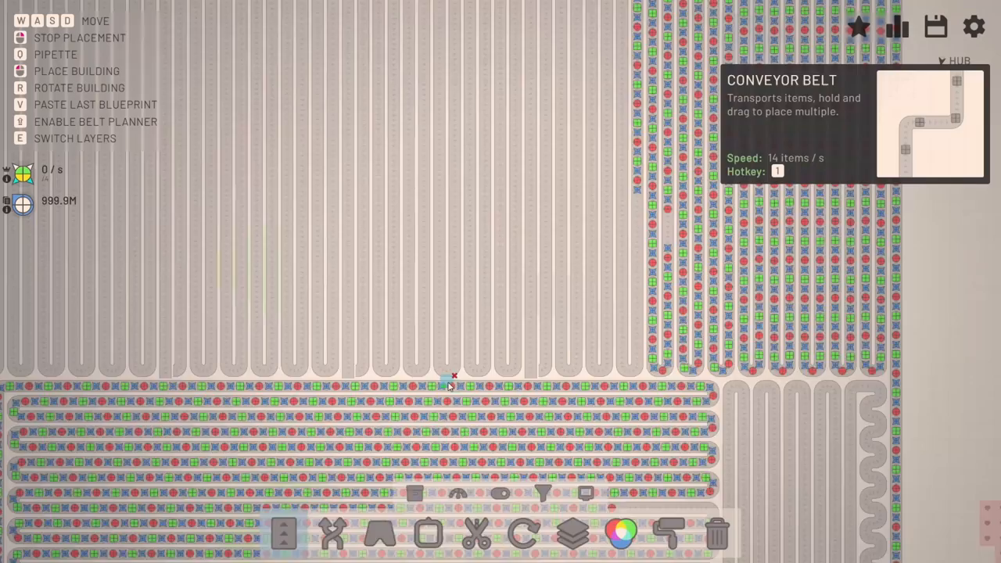
# Step: Review the Produced tab of the statistics, then close it
pyautogui.click(896, 26)
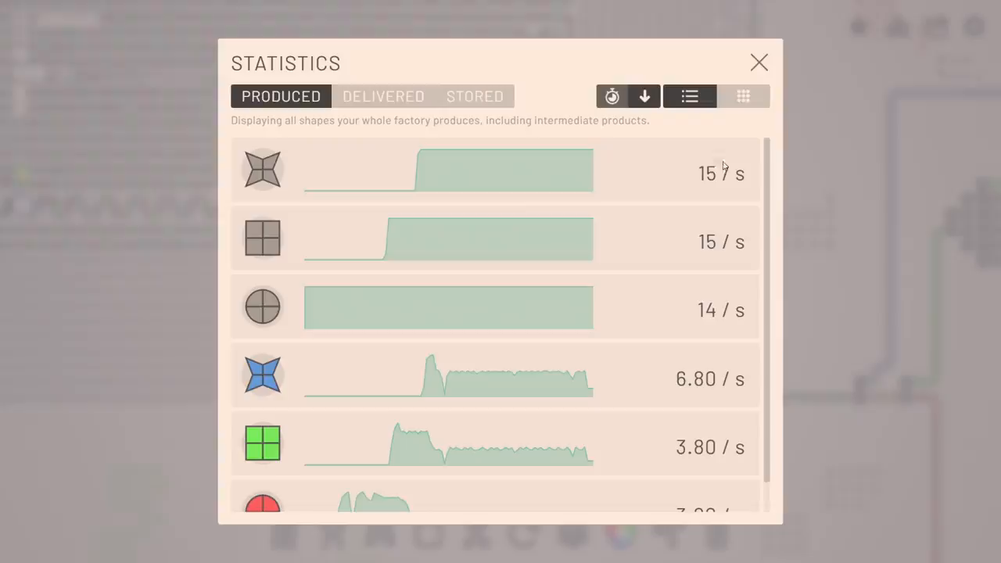
pyautogui.click(757, 63)
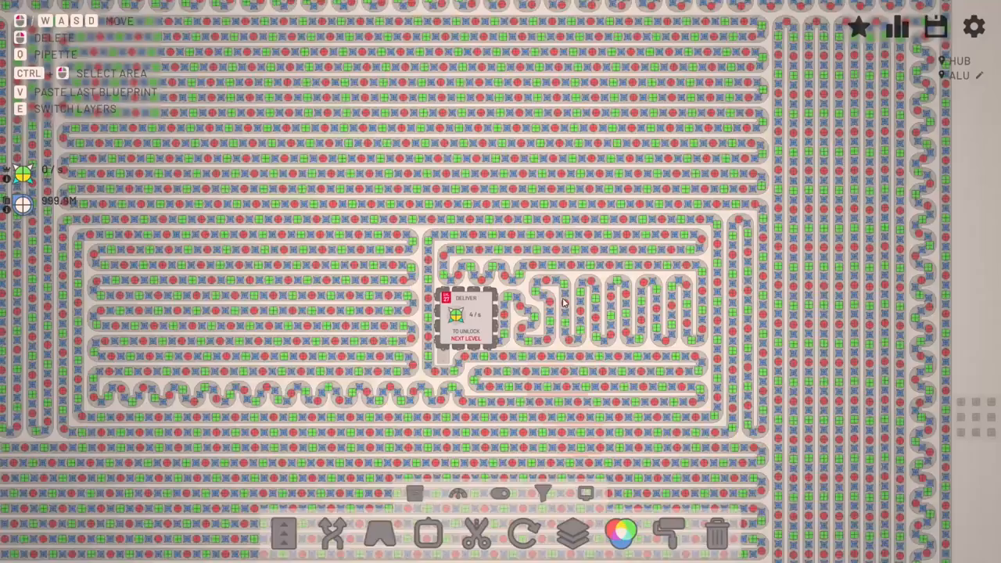
# Step: Select the Tunnel tool near the painters and colour mixers
pyautogui.click(669, 534)
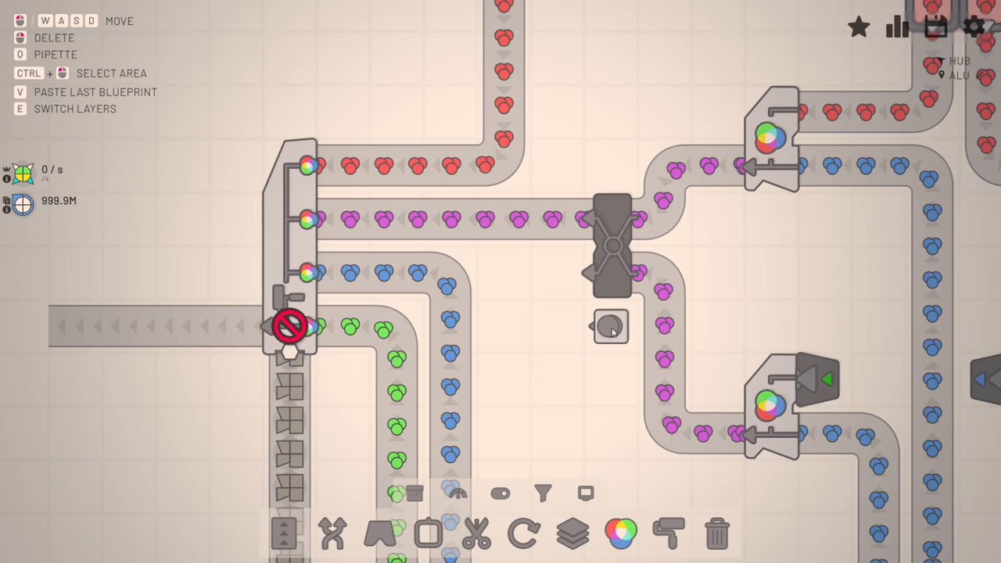
pyautogui.click(380, 533)
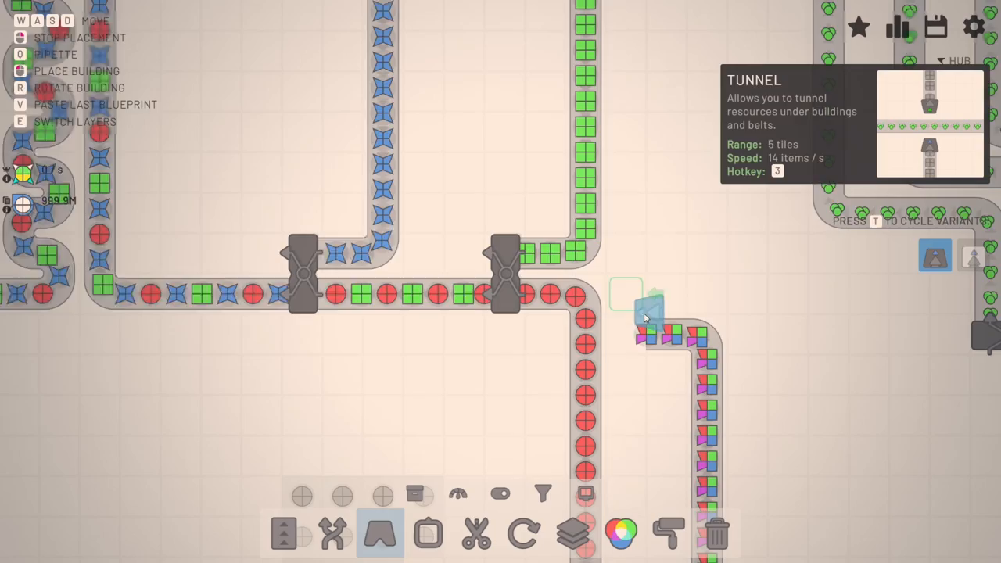